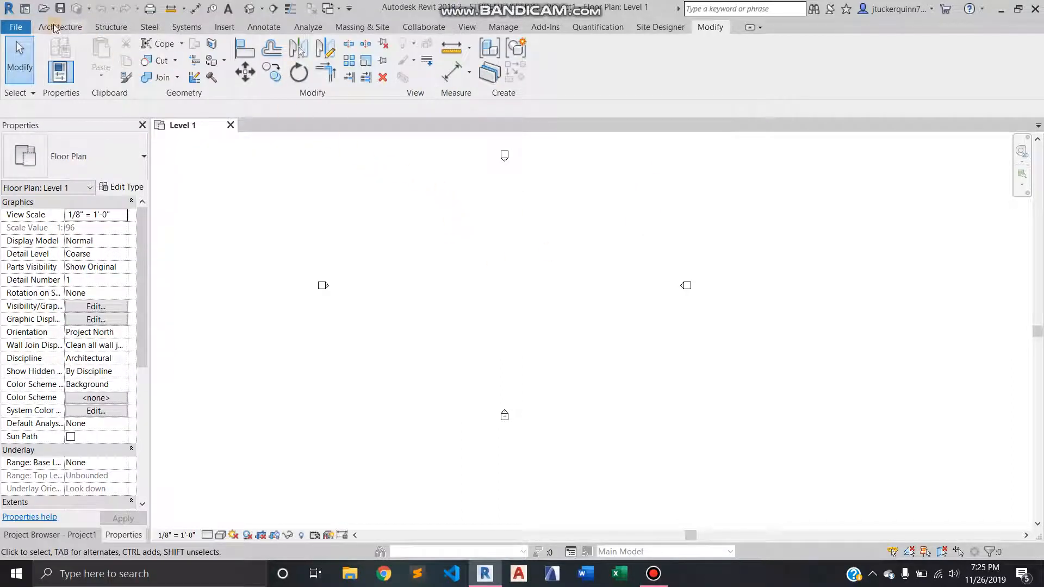
Create a Generic Models in-place model named 'Generic Models 1'
click(60, 27)
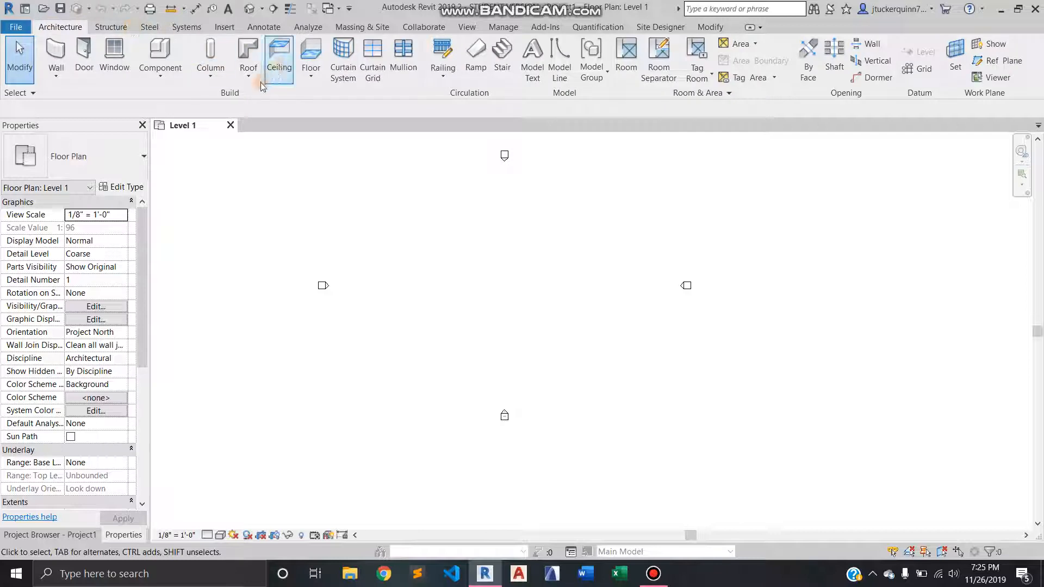
mouse_move(159, 73)
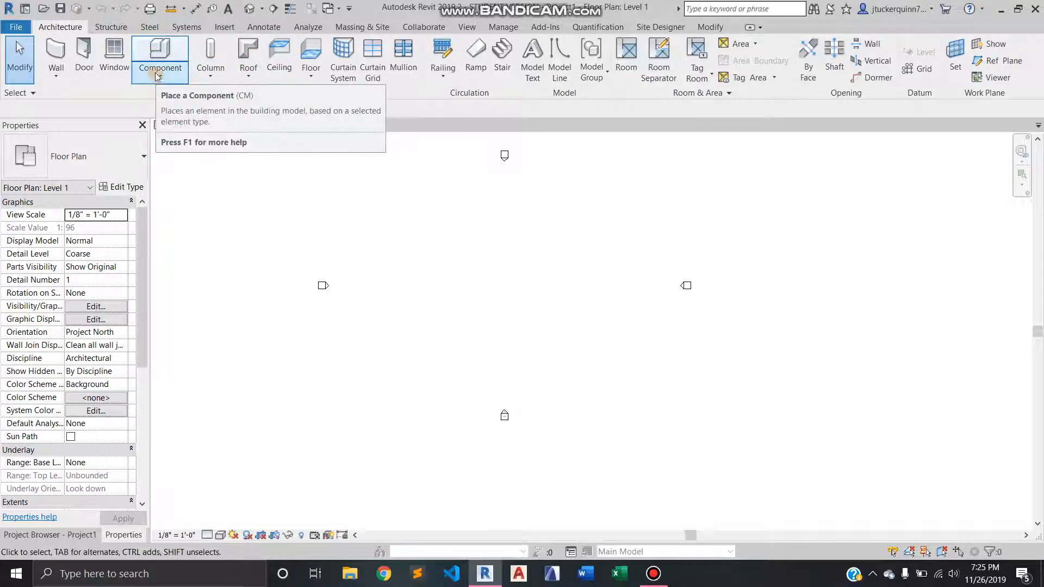
click(160, 74)
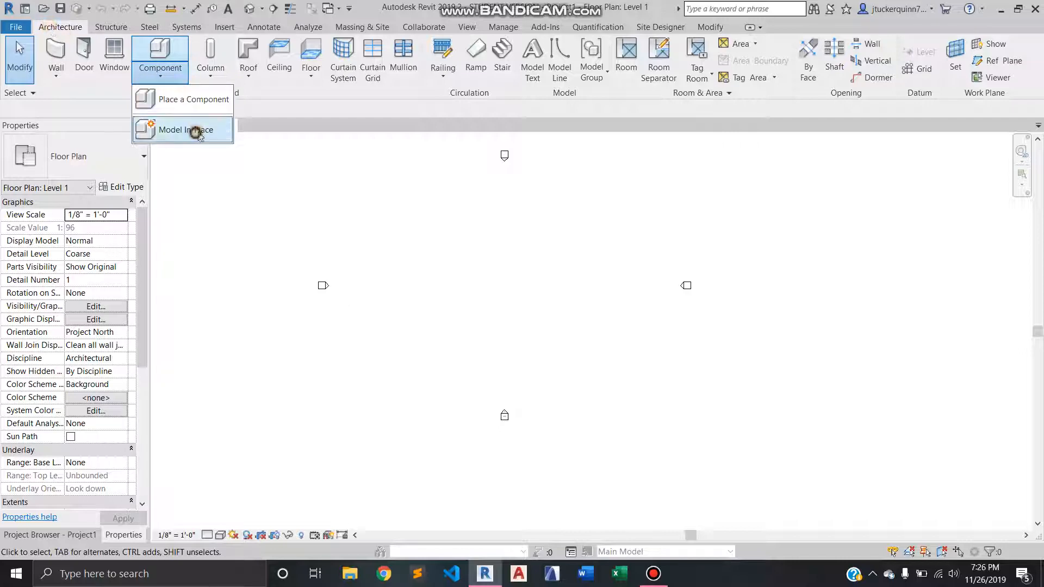
click(184, 129)
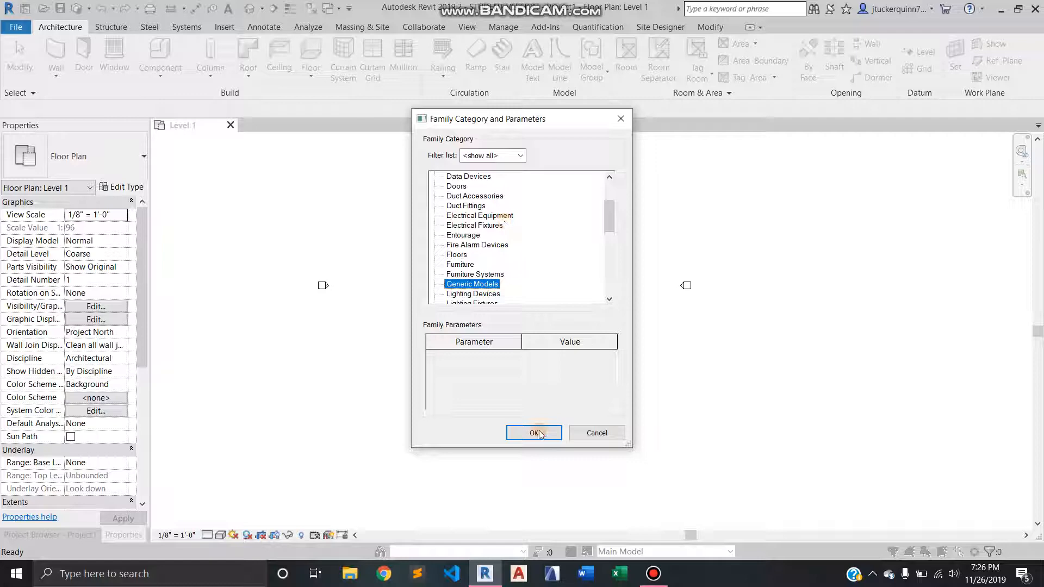
click(533, 433)
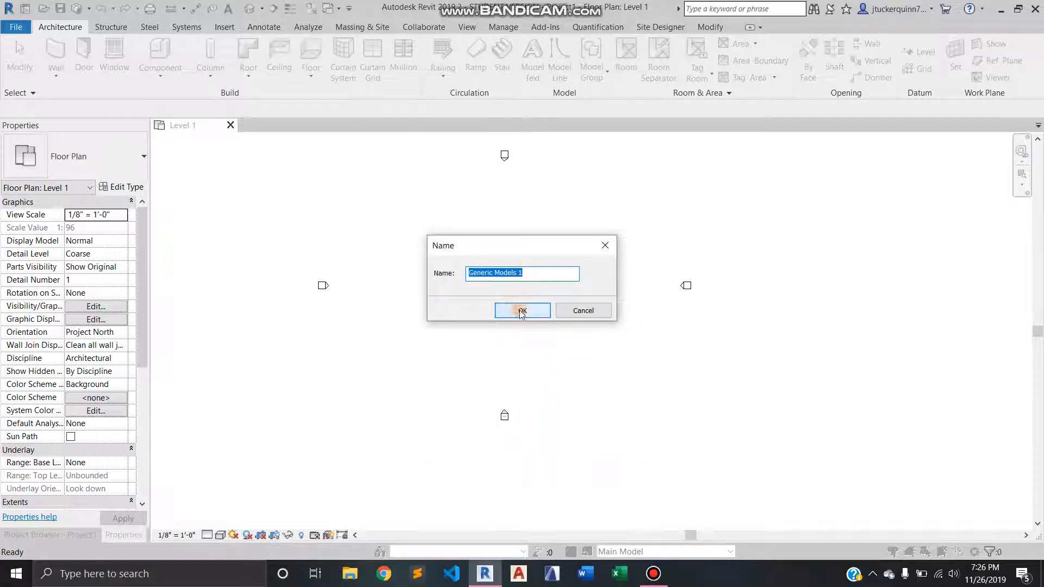
click(522, 311)
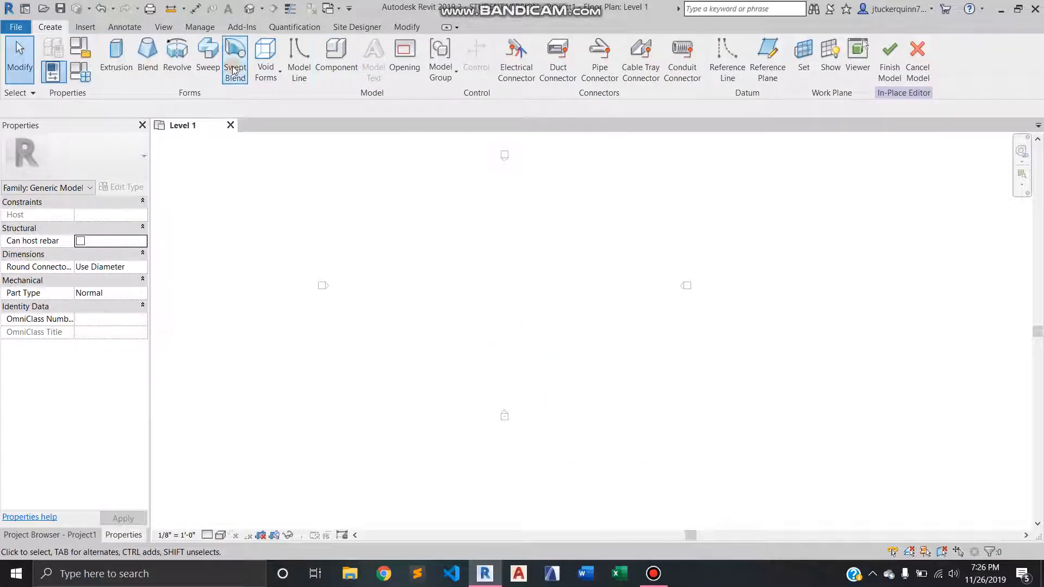
mouse_move(208, 51)
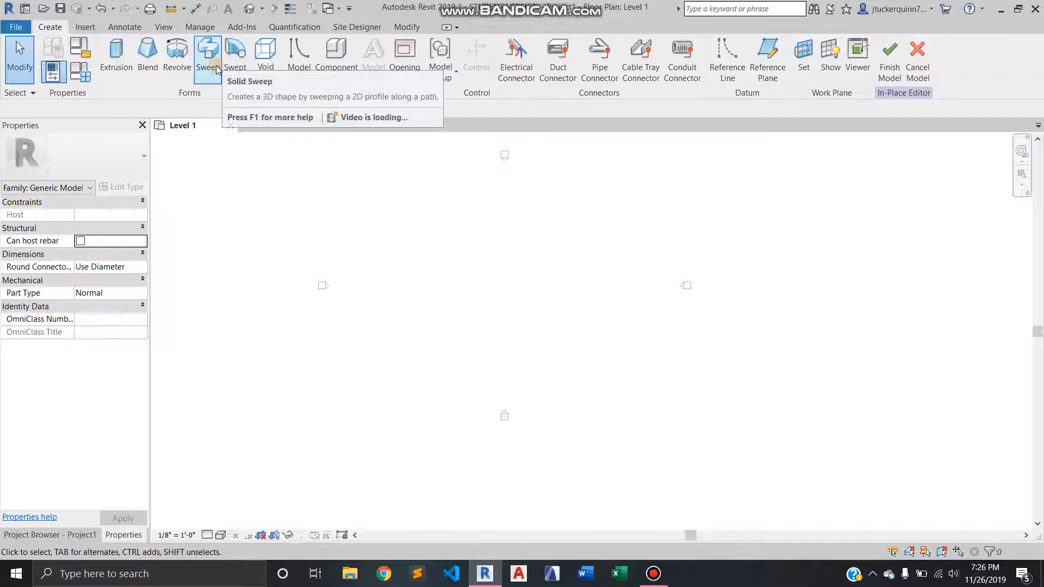
mouse_move(177, 54)
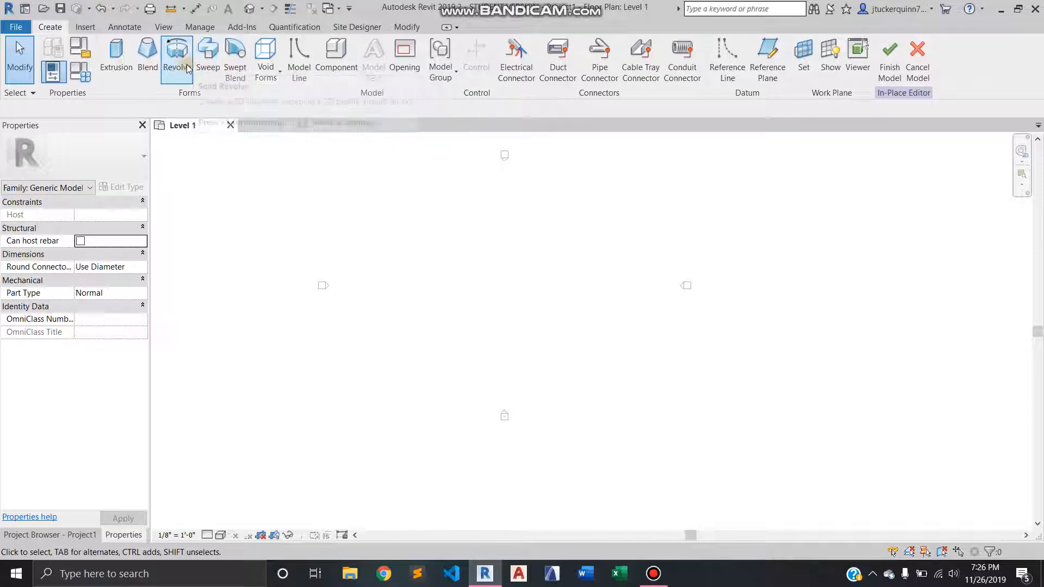
Start a Revolve form from the Forms panel
click(177, 54)
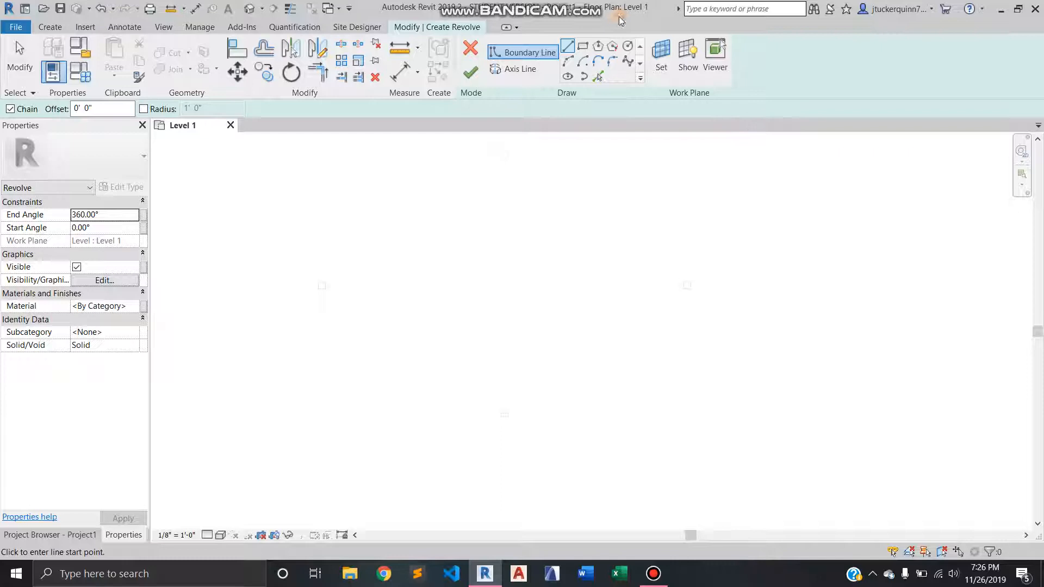
Show the work plane and confirm Level 1 remains the sketch plane
click(688, 52)
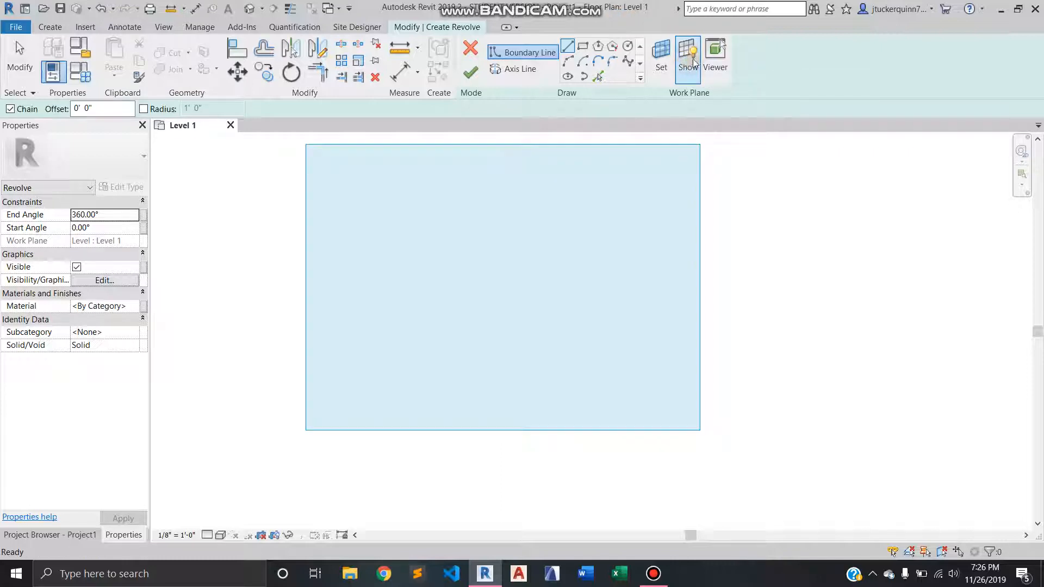
mouse_move(662, 49)
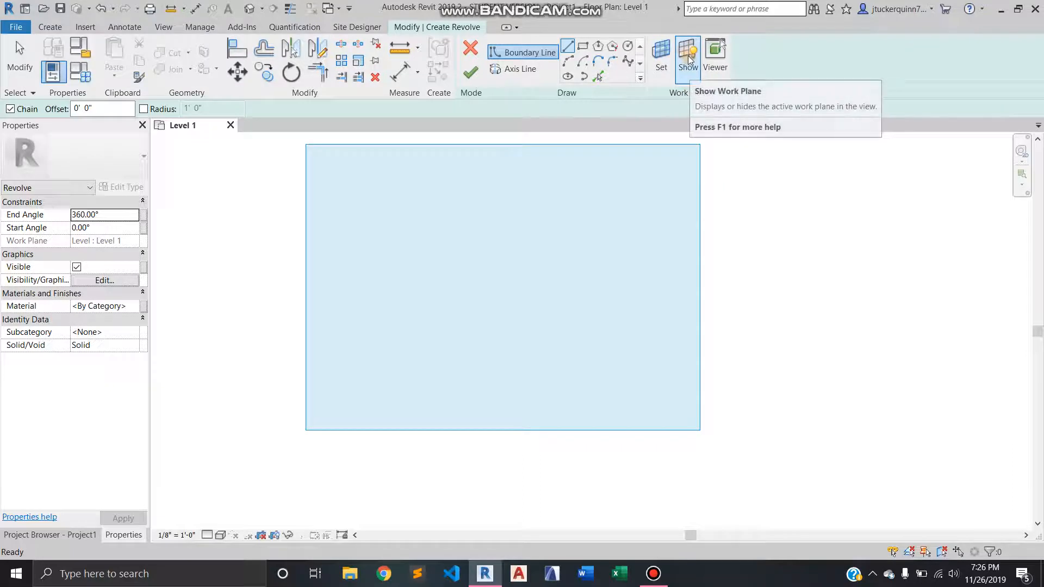
click(688, 52)
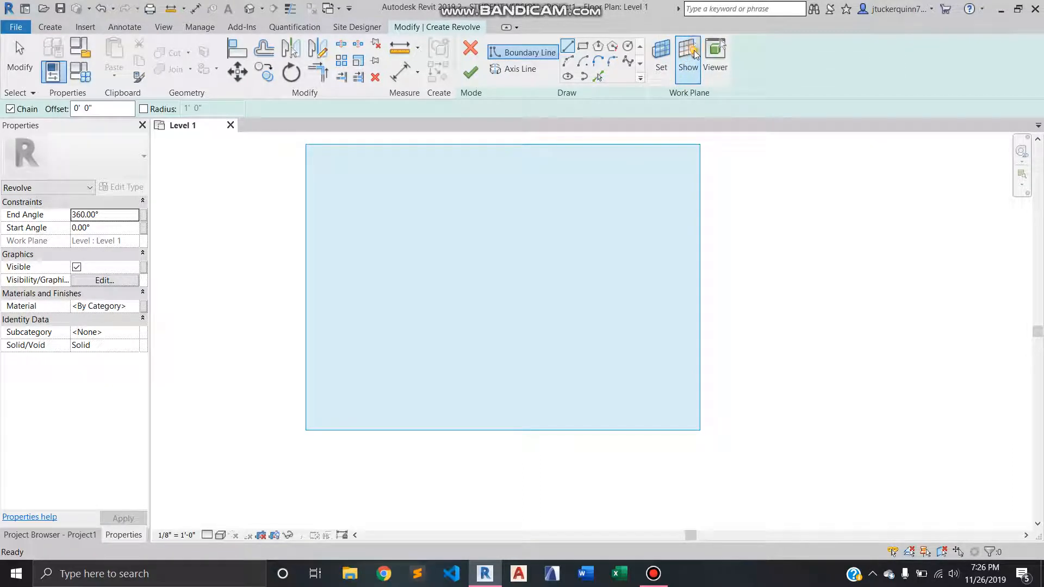
mouse_move(661, 52)
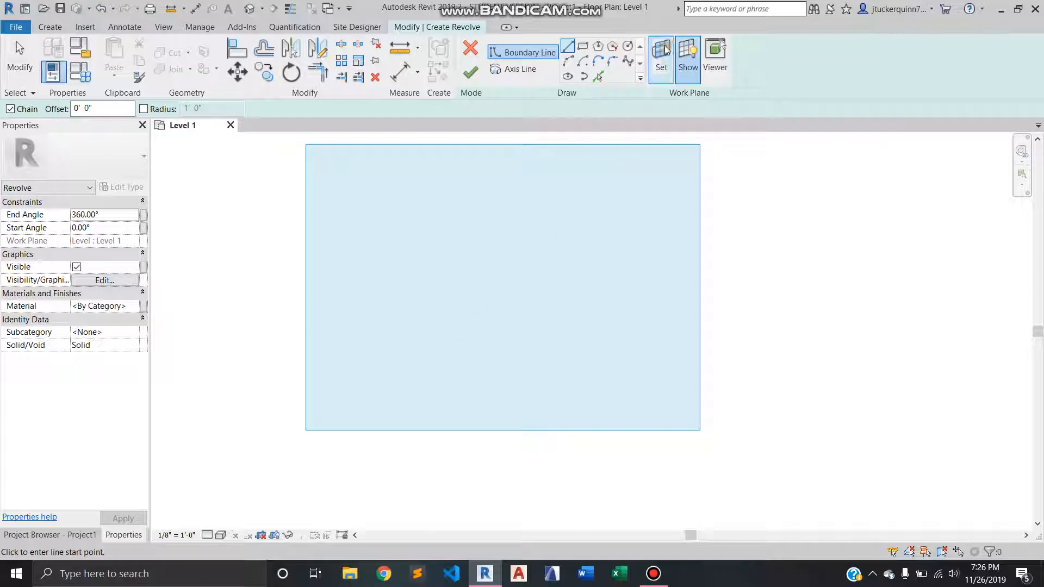
mouse_move(662, 48)
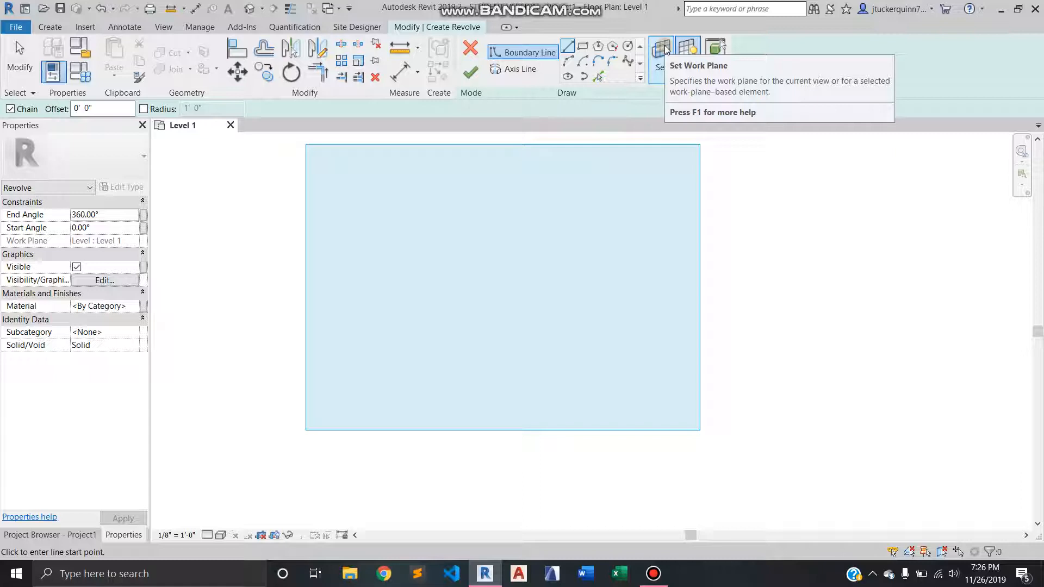
mouse_move(661, 47)
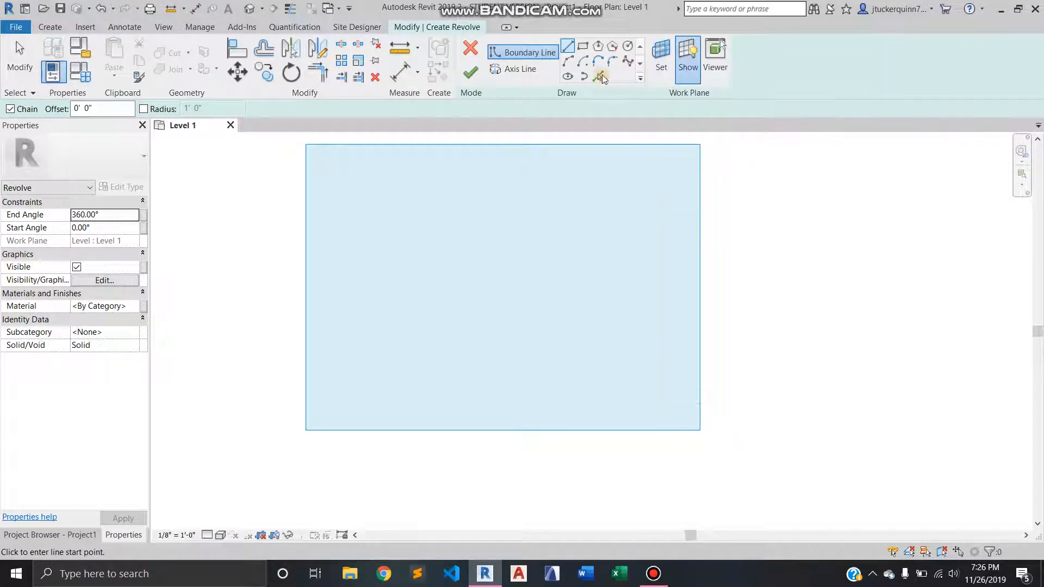
mouse_move(662, 52)
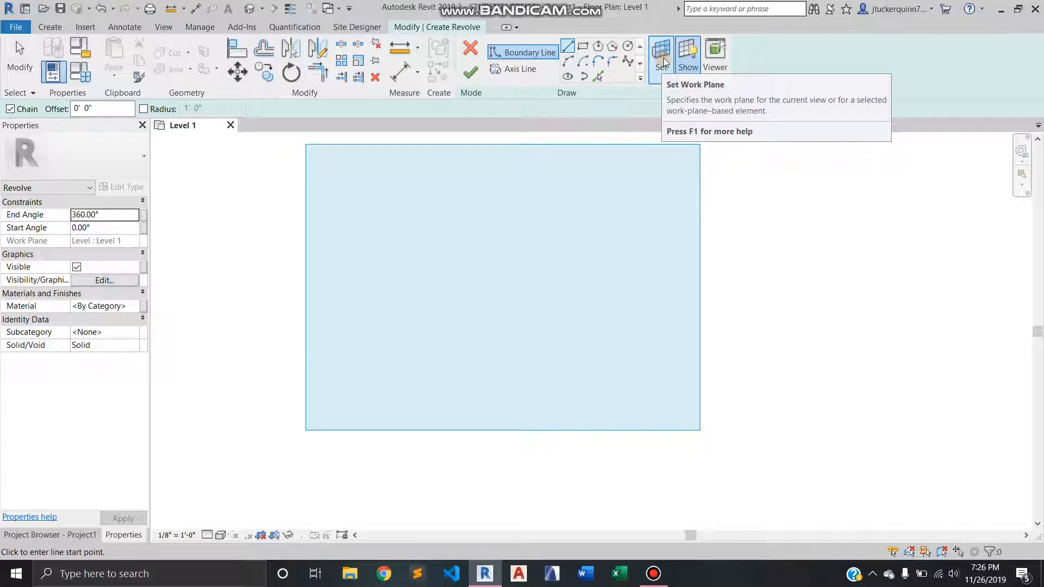
mouse_move(633, 233)
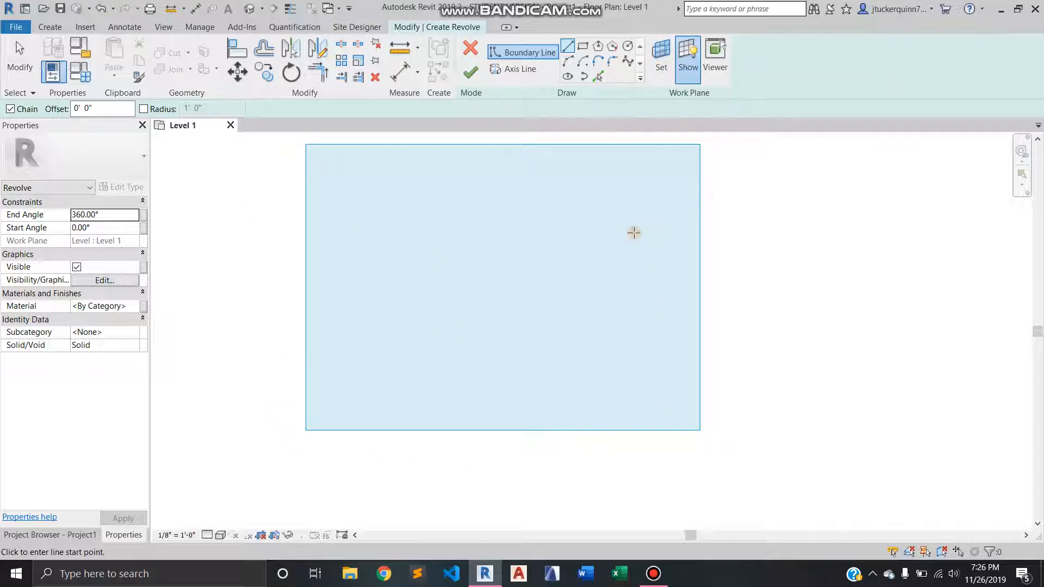
click(661, 52)
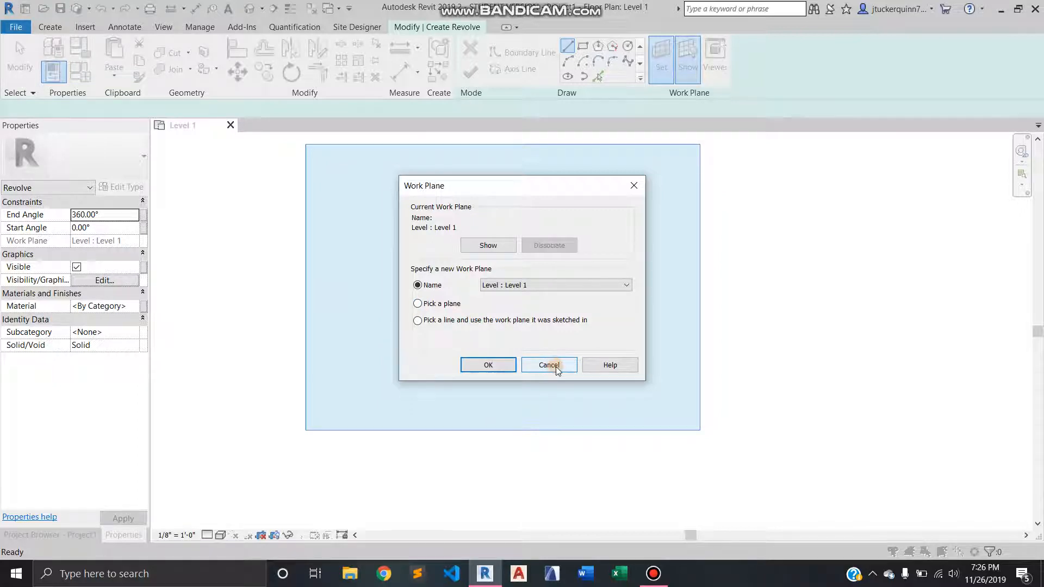
click(549, 365)
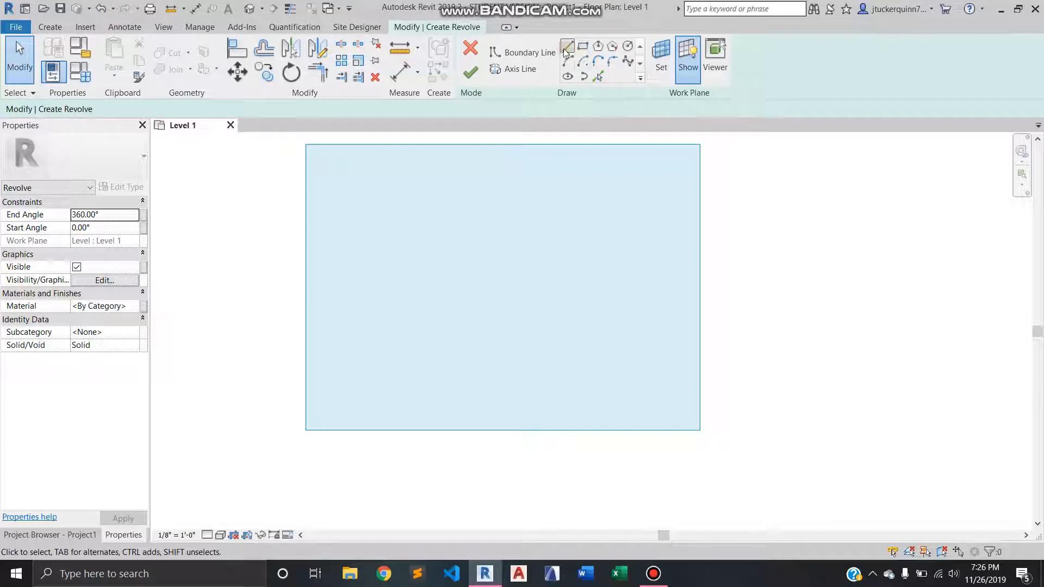
Draw a vertical 132-foot axis line with the Line tool and shorten its lower end
click(521, 70)
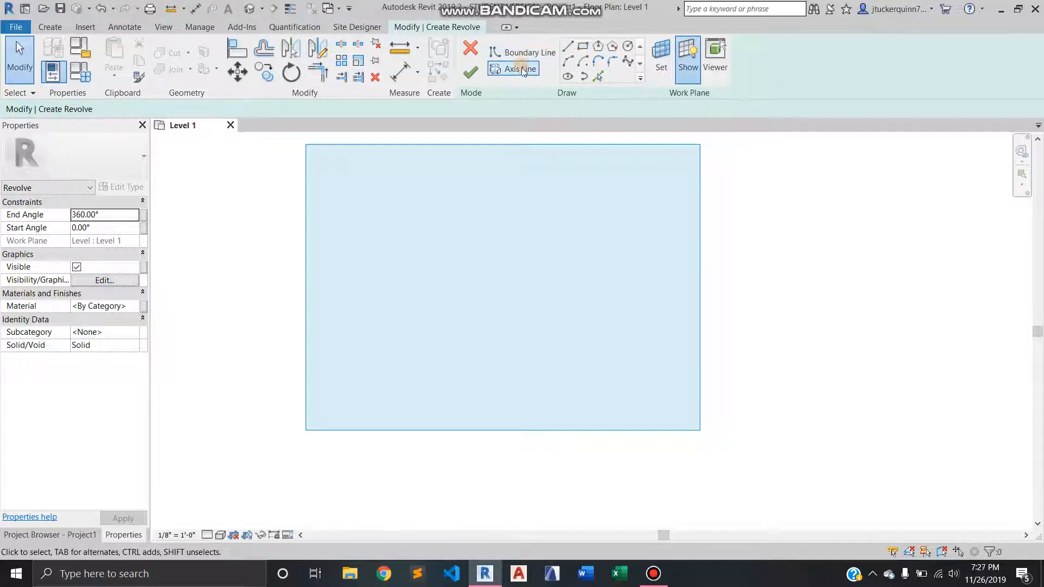
mouse_move(524, 71)
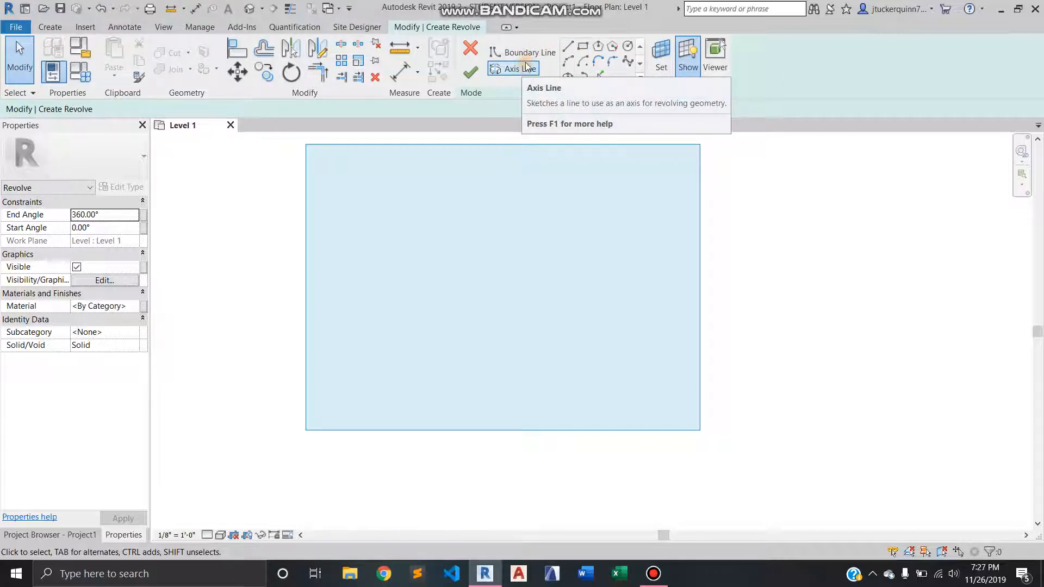
click(514, 68)
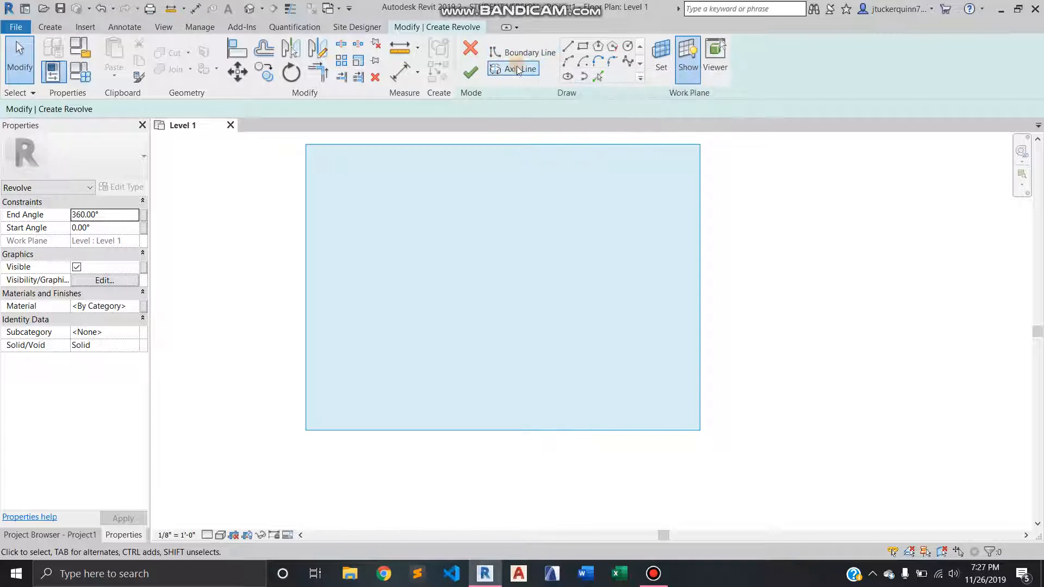
click(516, 69)
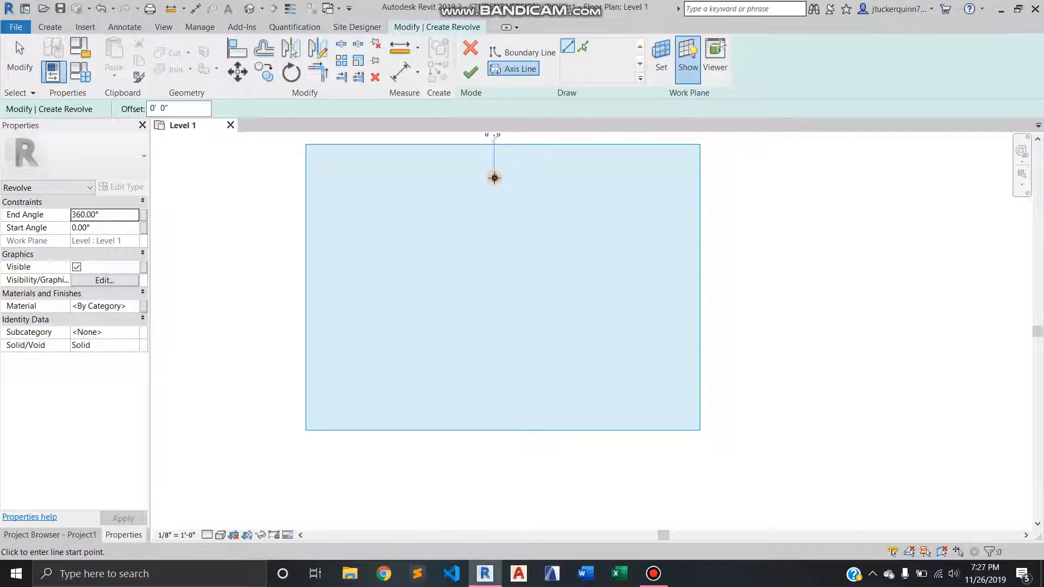
drag(493, 177, 496, 404)
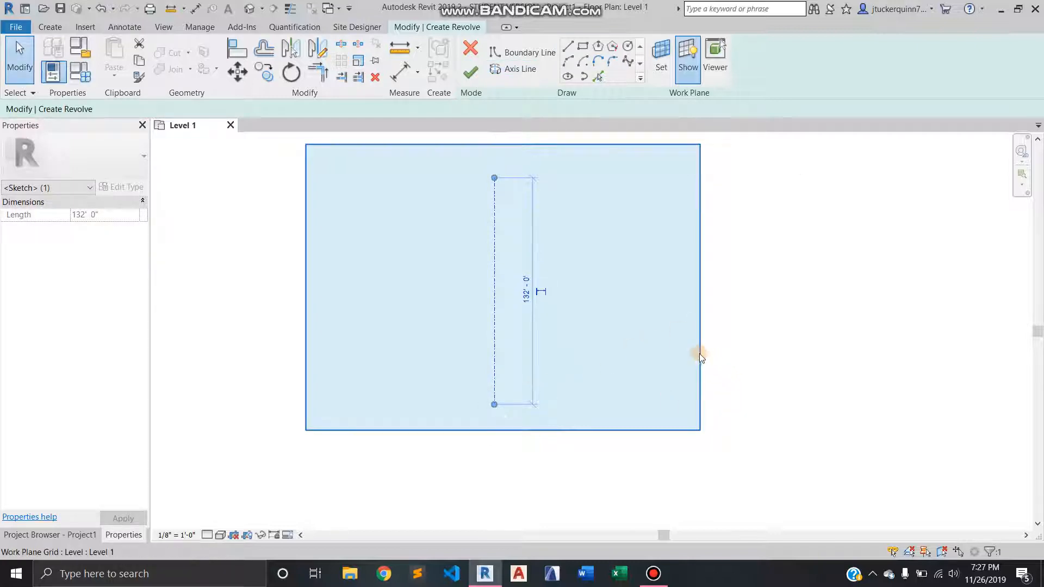
mouse_move(699, 357)
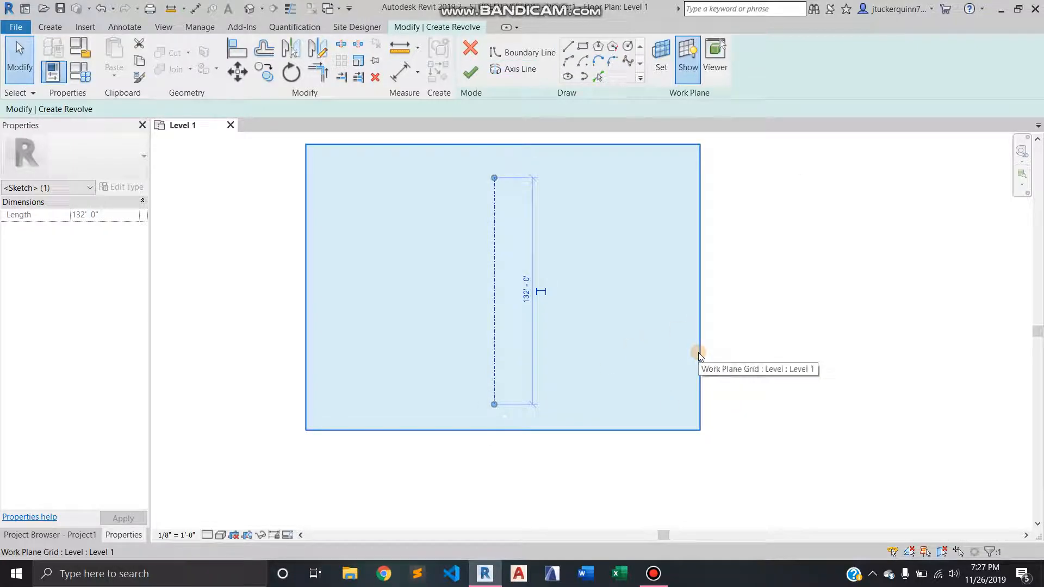
mouse_move(493, 403)
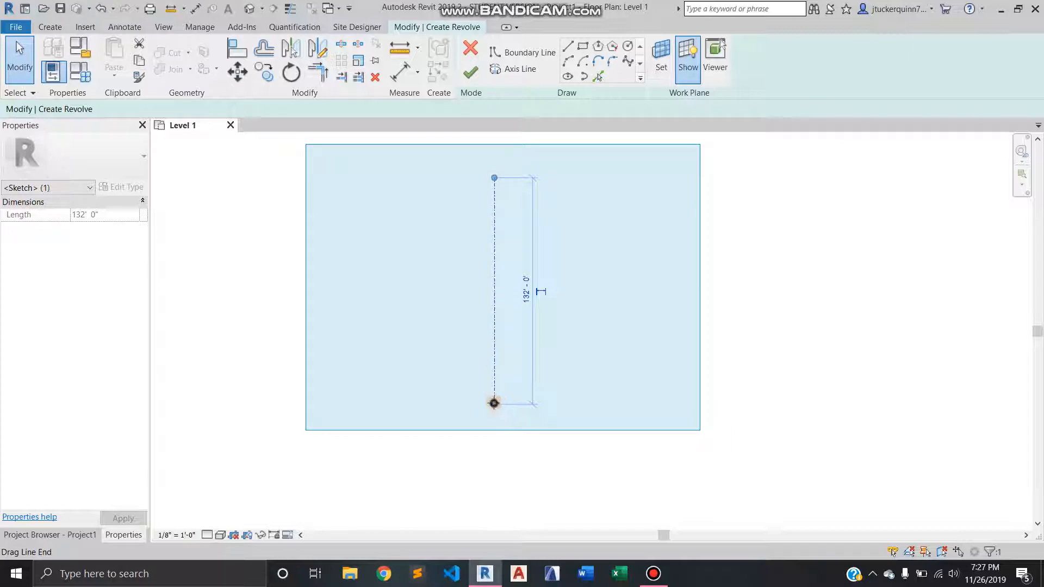
drag(493, 403, 493, 376)
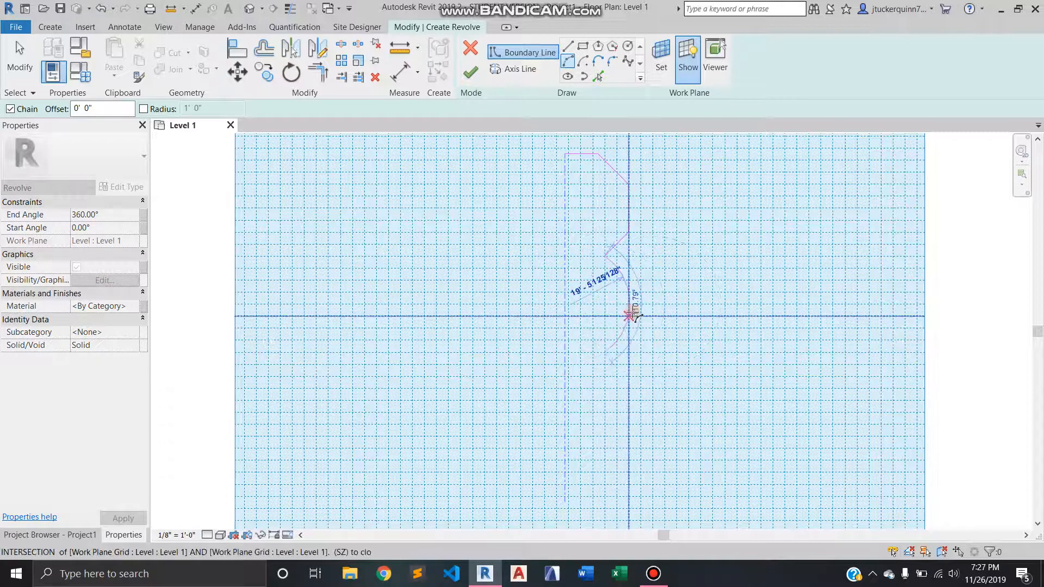
Close the pawn profile with an arc bulge and notched base, then adjust the axis
click(569, 45)
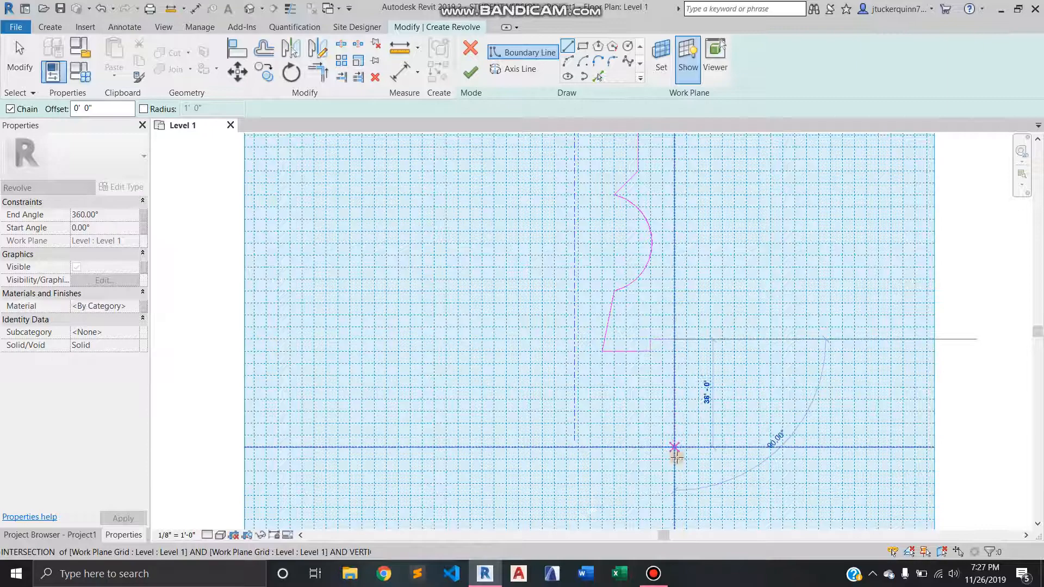
click(675, 448)
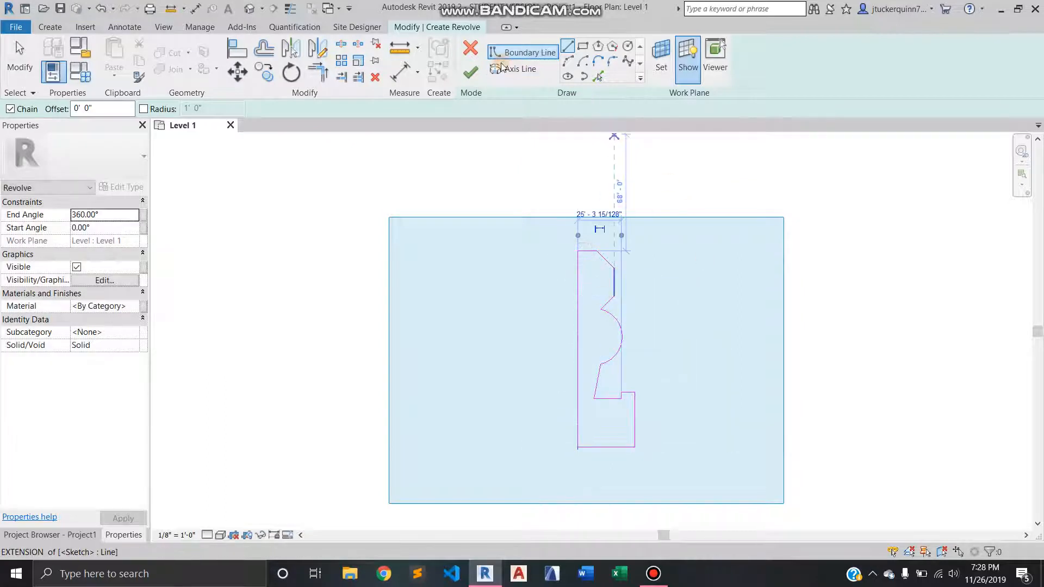
mouse_move(470, 73)
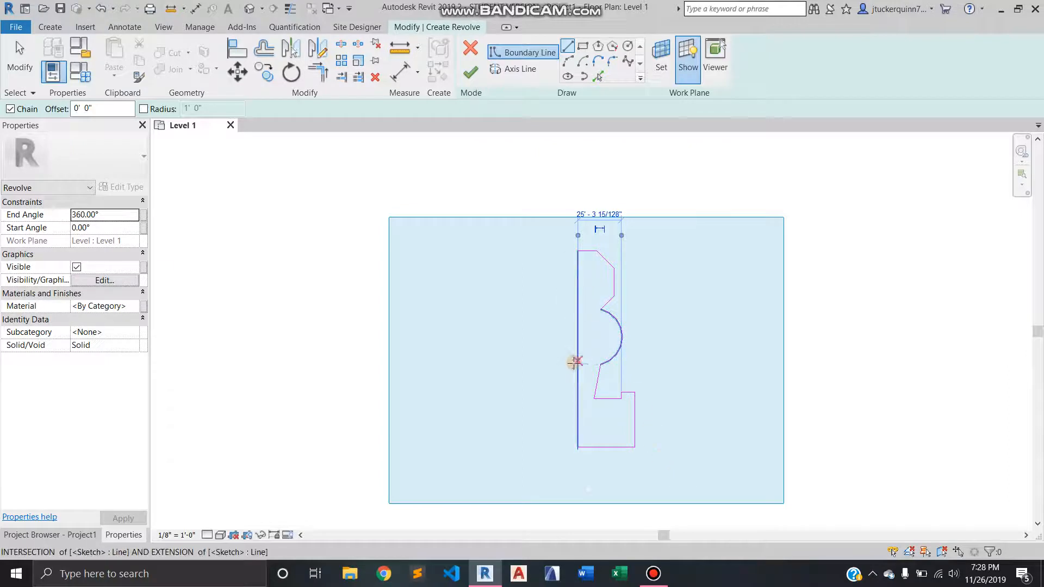
click(574, 359)
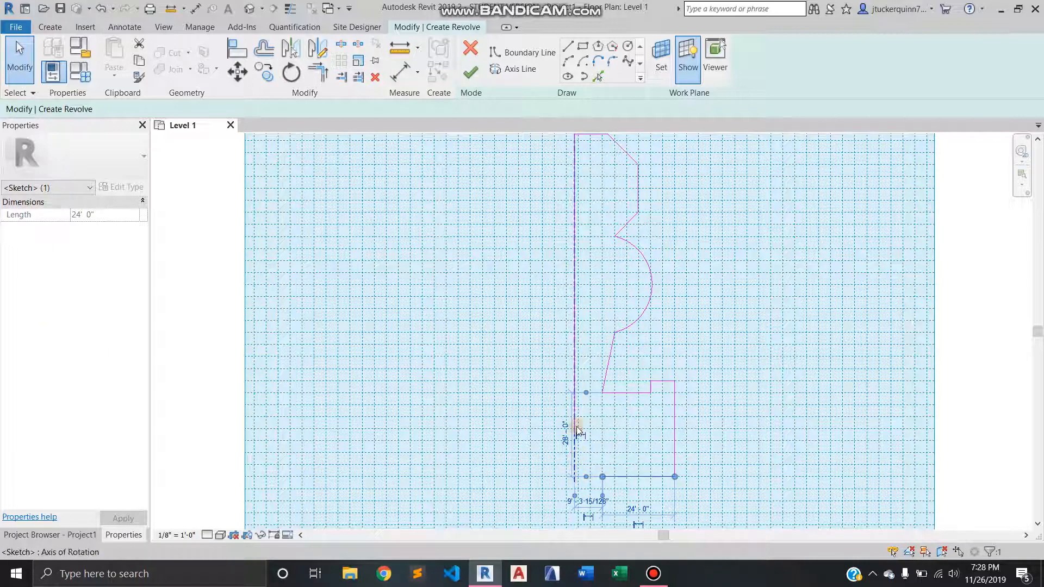
click(529, 52)
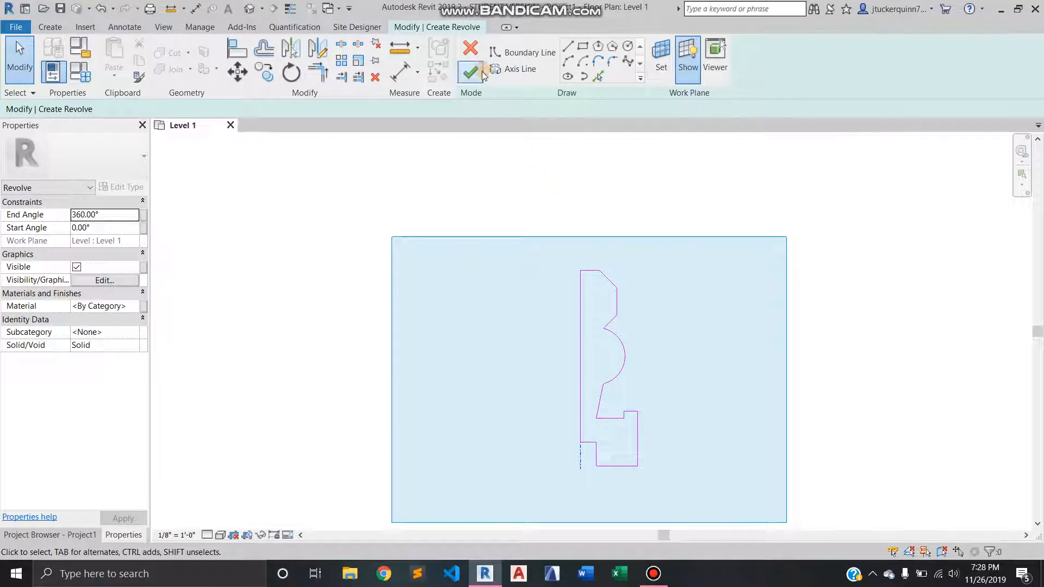
Finish the revolve sketch and open the {3D} view
click(469, 71)
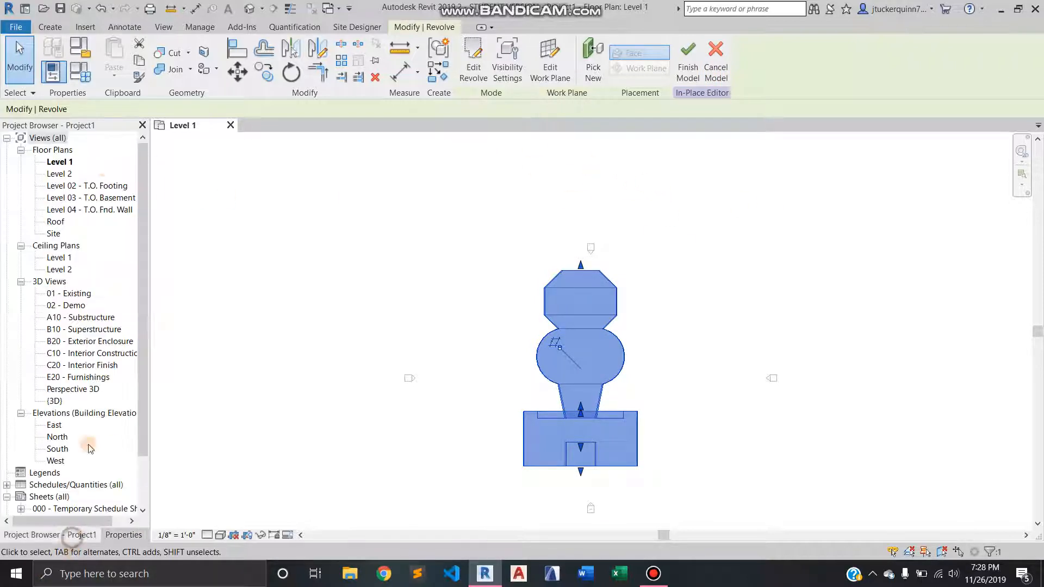
double_click(54, 401)
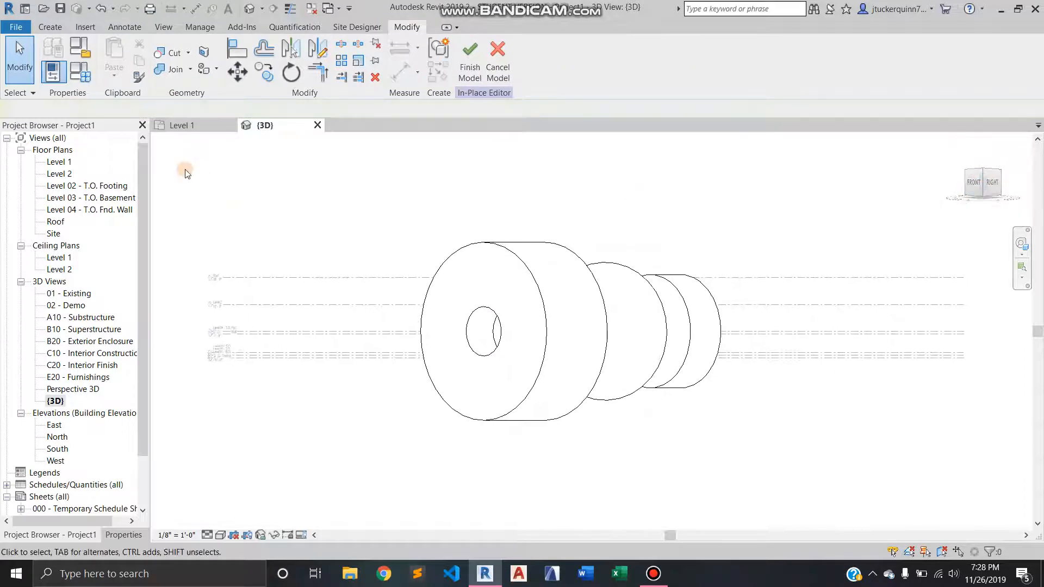
mouse_move(168, 178)
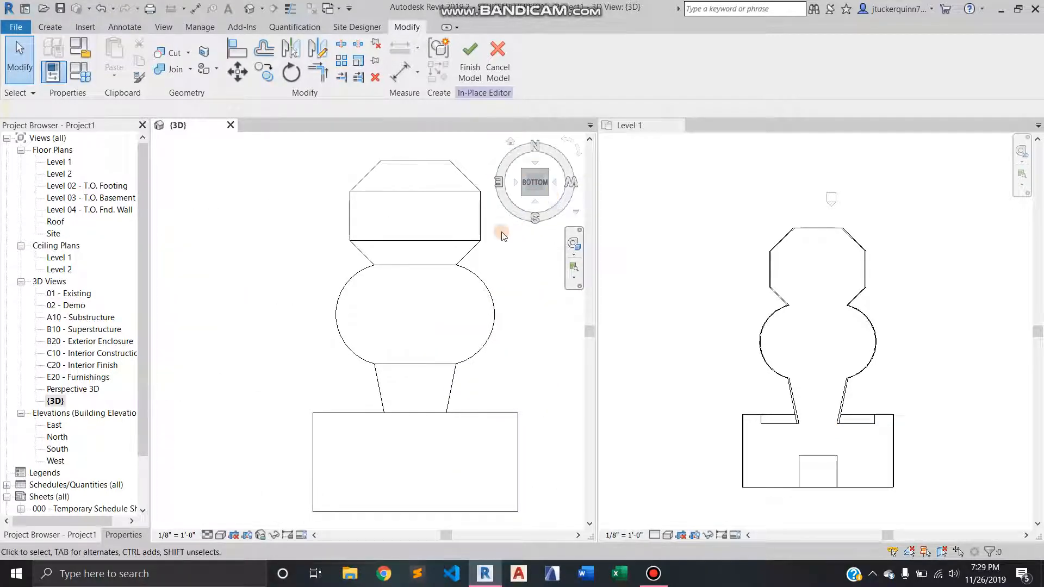
Tile the {3D} and Level 1 views and orbit the pawn
click(426, 275)
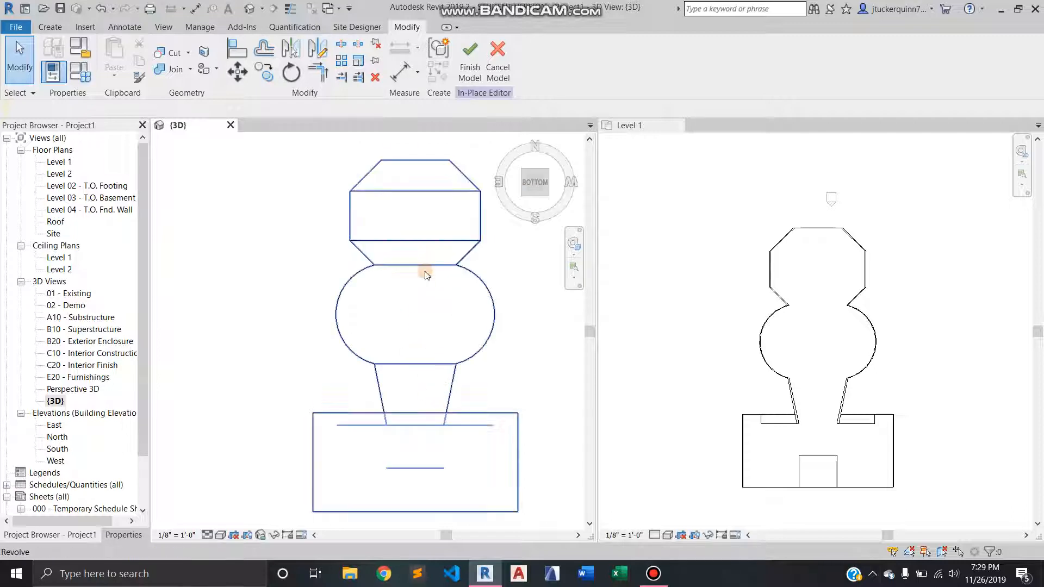
mouse_move(535, 183)
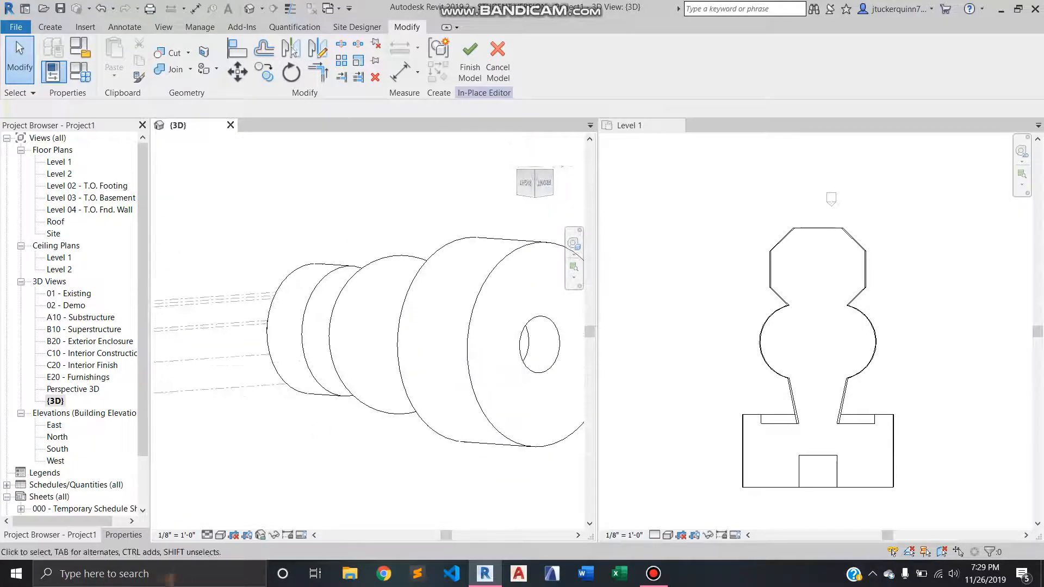
Set the 3D view's visual style to Consistent Colors
click(208, 535)
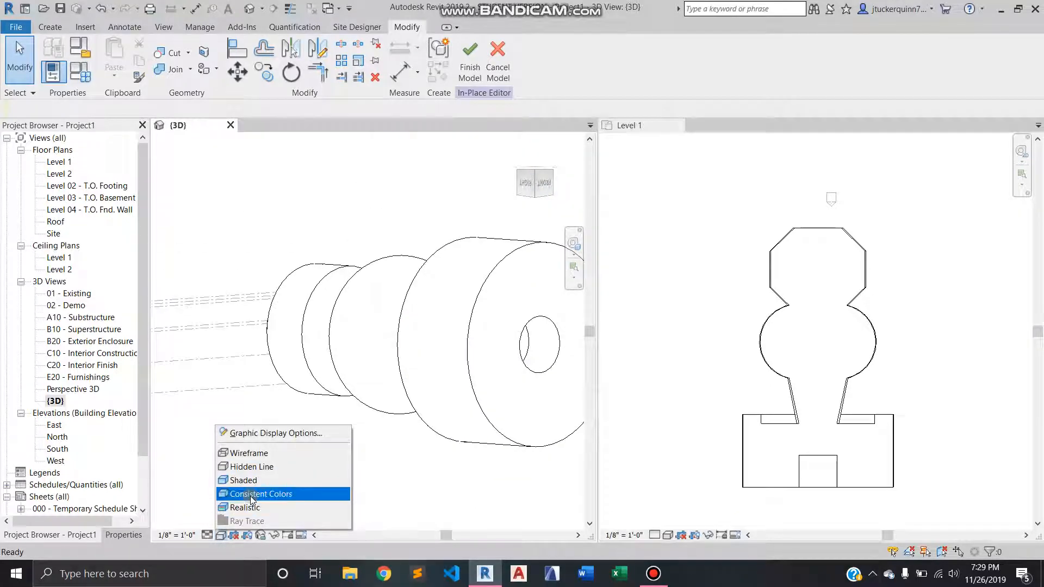
click(262, 494)
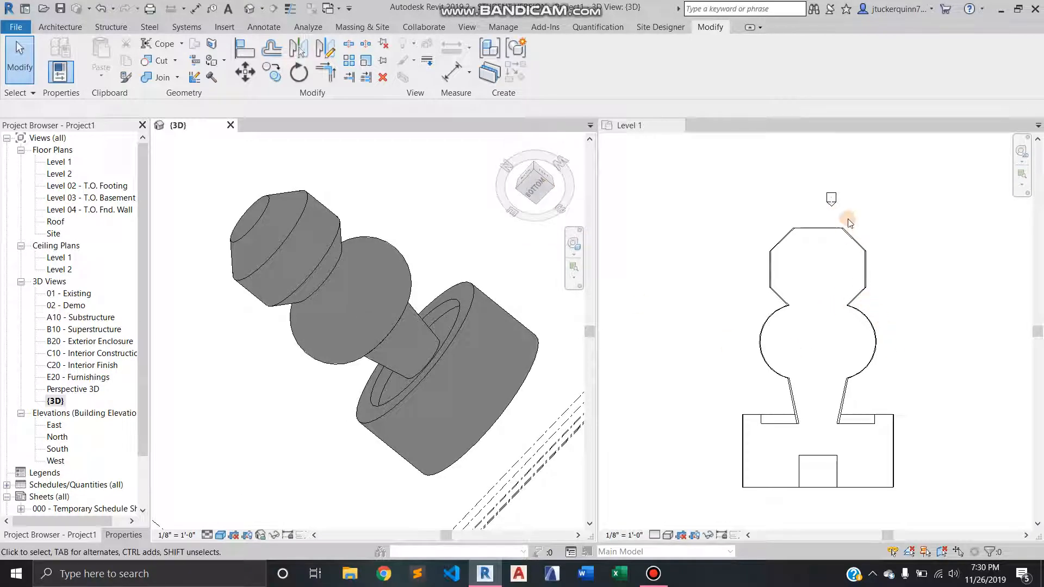
mouse_move(831, 443)
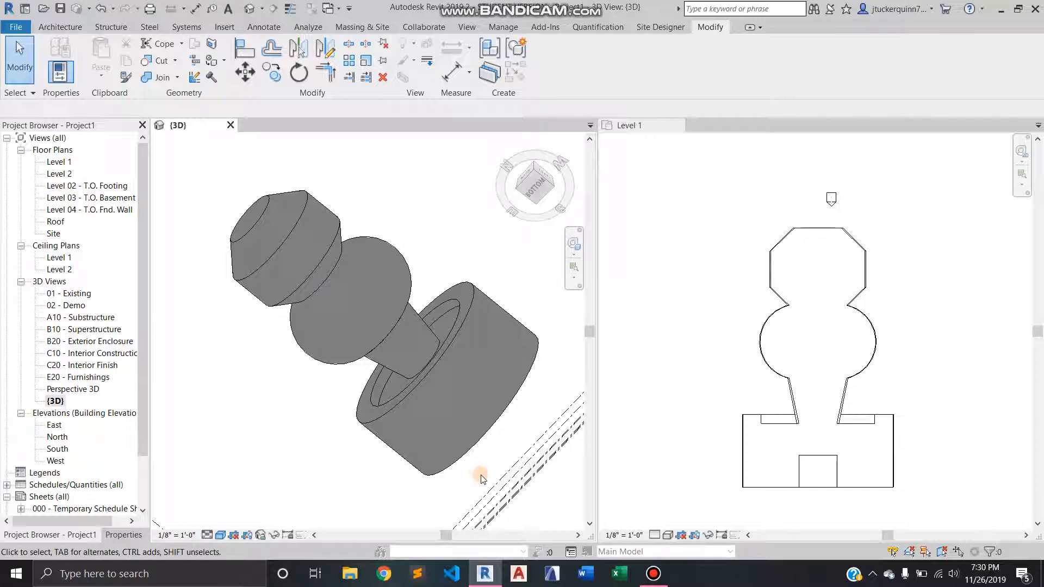
click(438, 360)
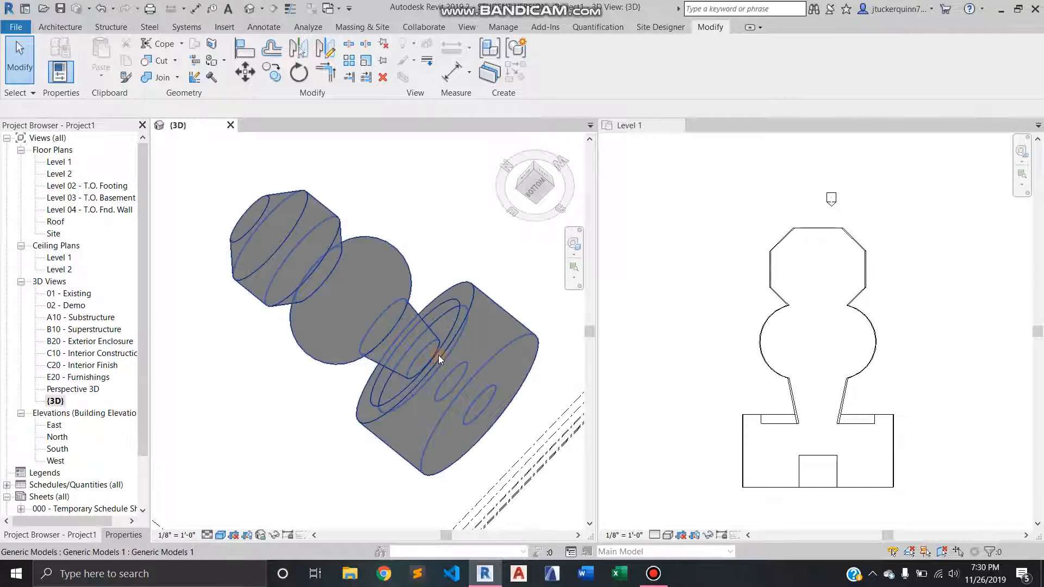